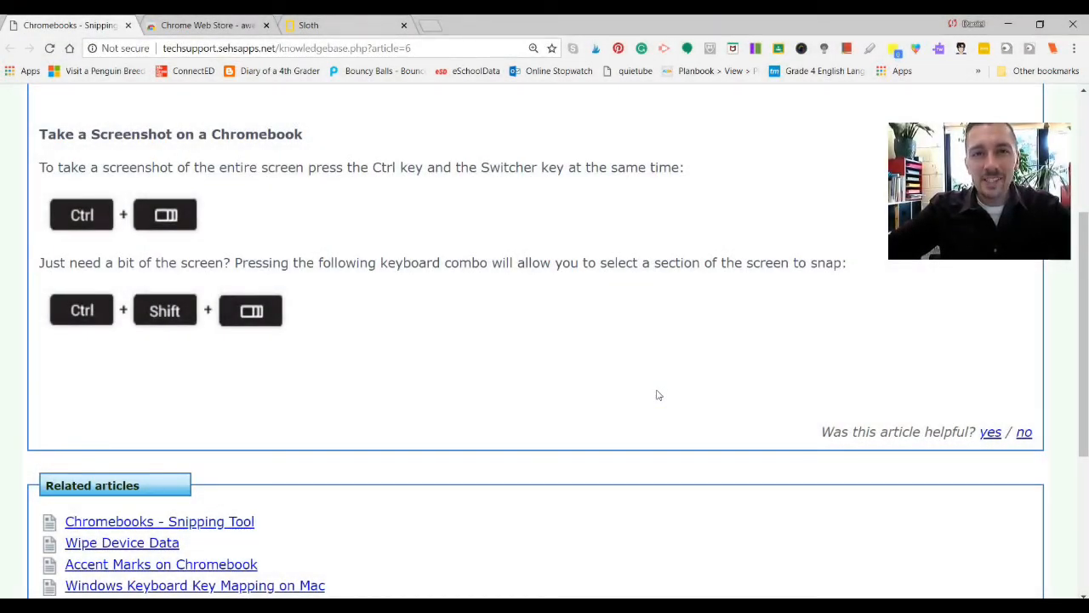
pyautogui.moveTo(170, 378)
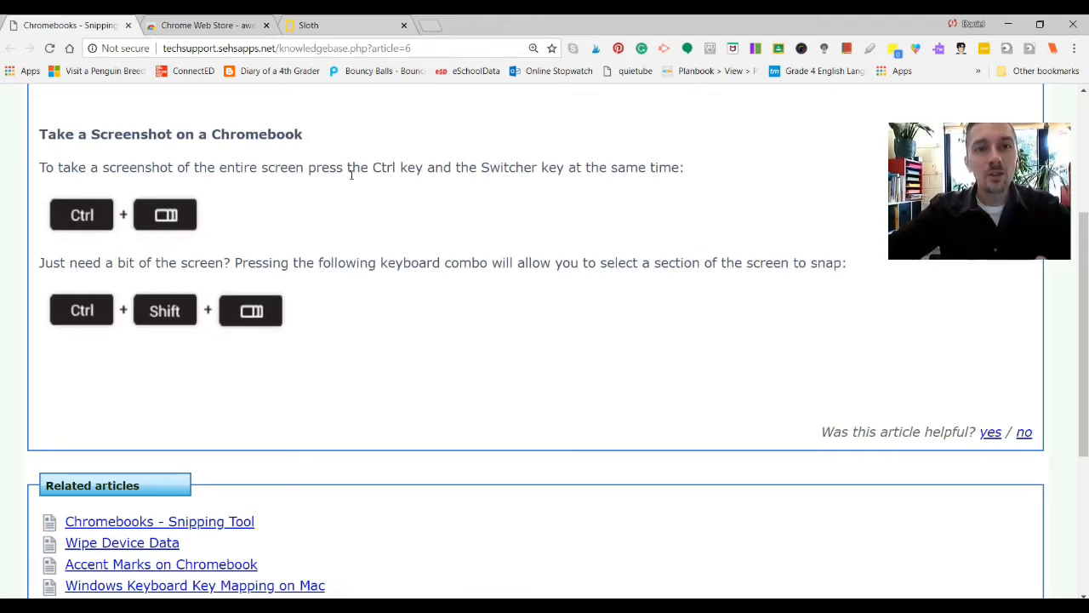
pyautogui.moveTo(672, 236)
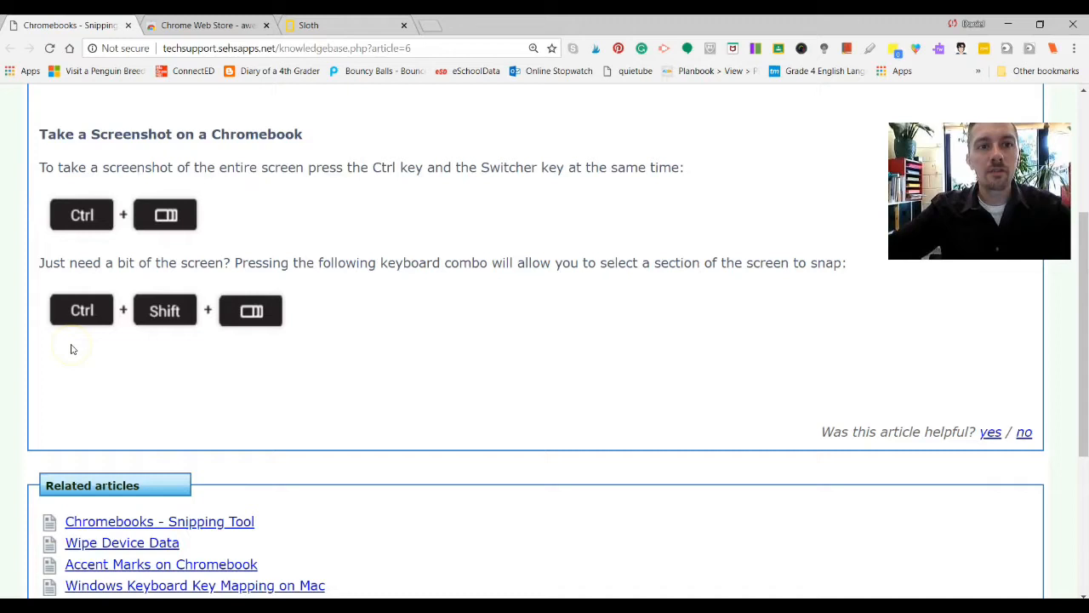
pyautogui.moveTo(313, 143)
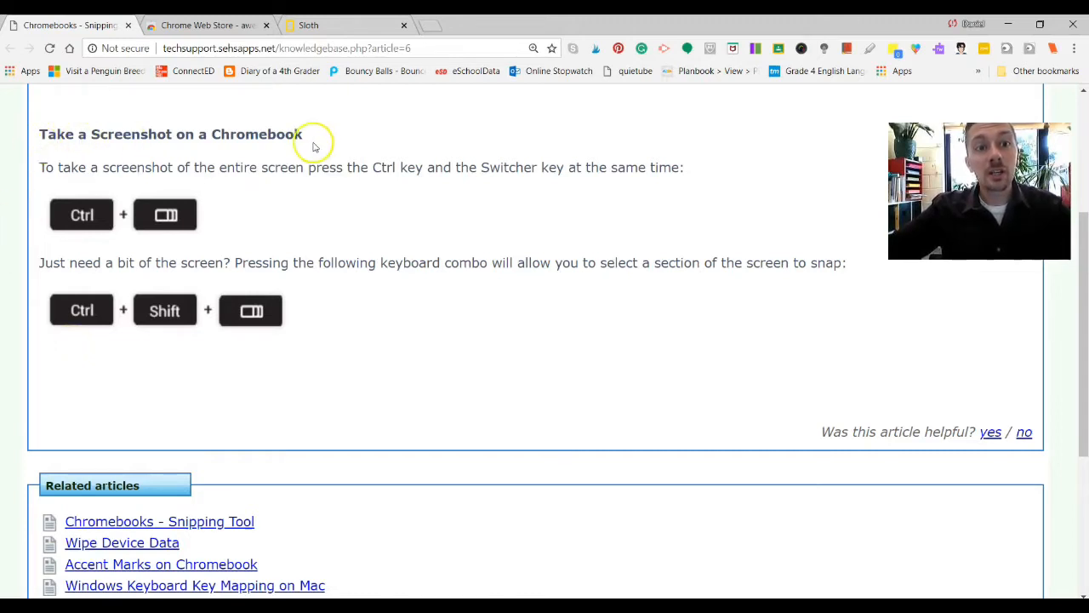
pyautogui.moveTo(204, 230)
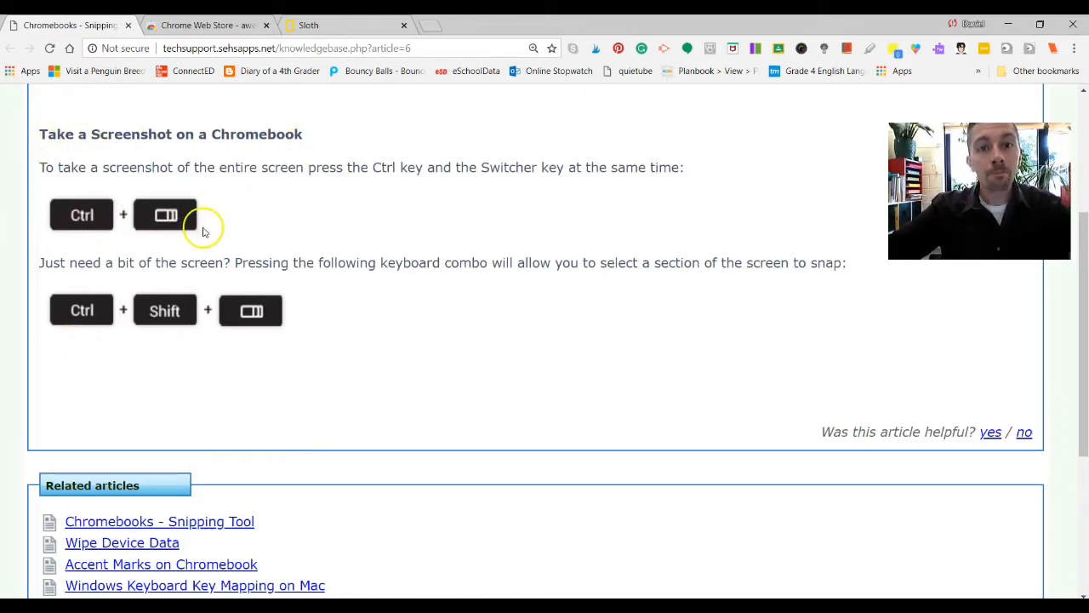
pyautogui.moveTo(132, 161)
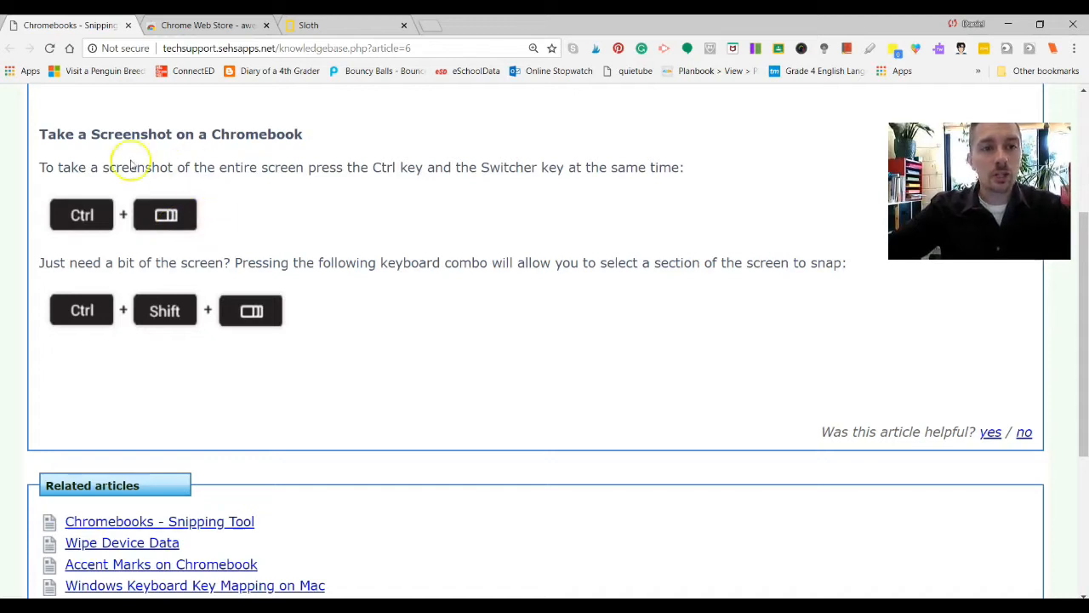
pyautogui.moveTo(192, 213)
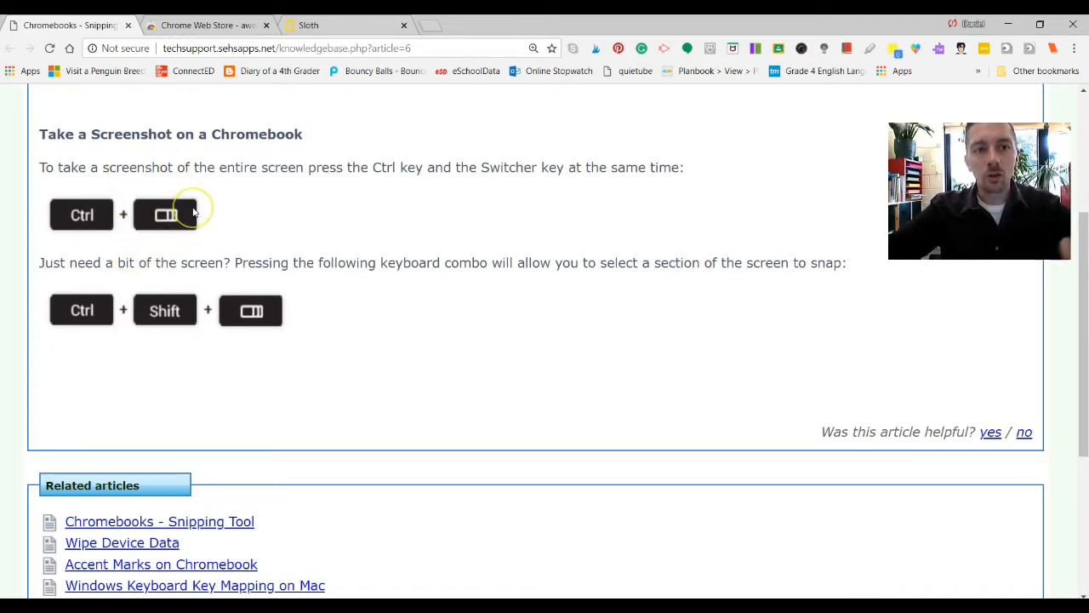
pyautogui.moveTo(227, 267)
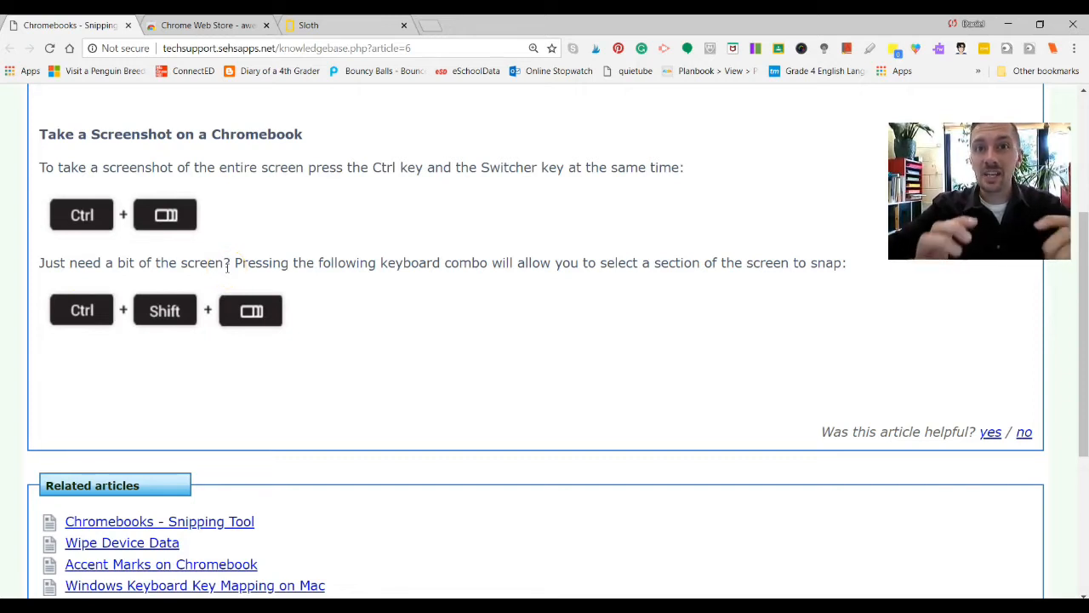
pyautogui.moveTo(71, 328)
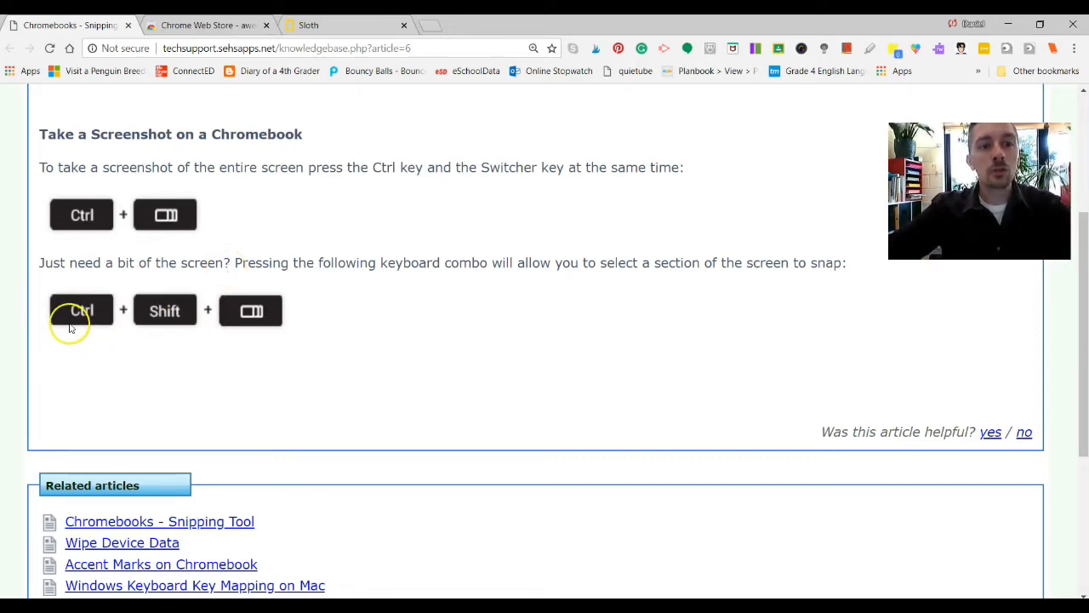
pyautogui.moveTo(268, 330)
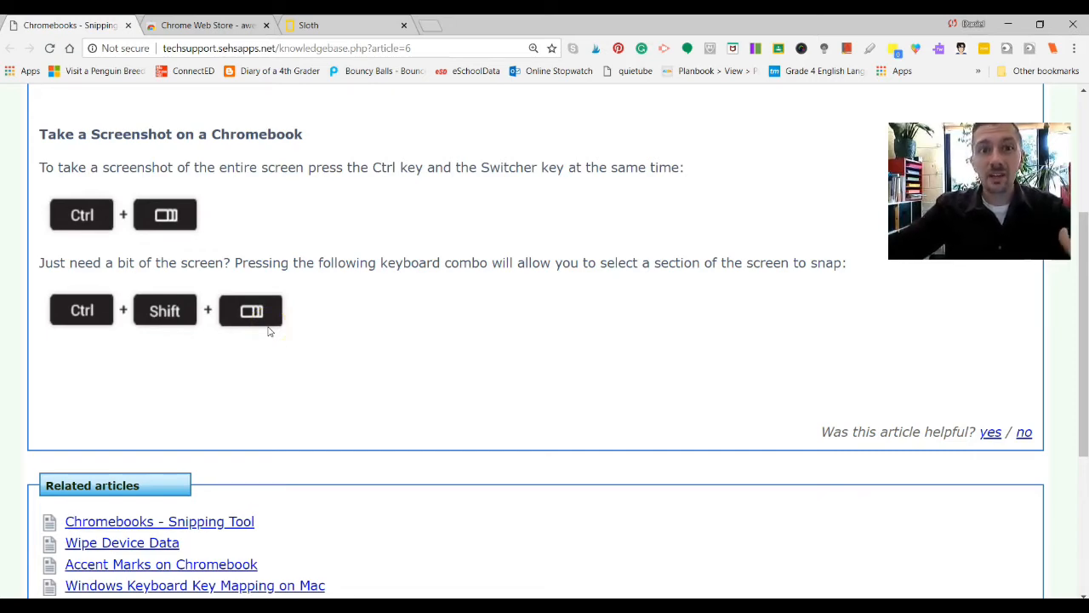
# Switch to the Chrome Web Store results showing Awesome Screenshot already added.
pyautogui.click(204, 24)
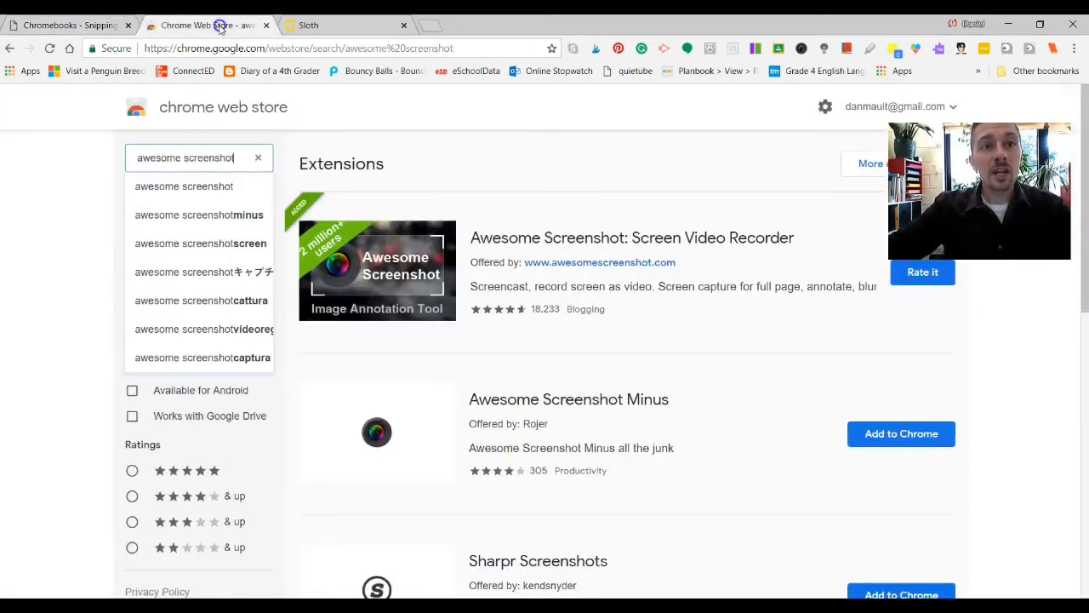
pyautogui.moveTo(547, 215)
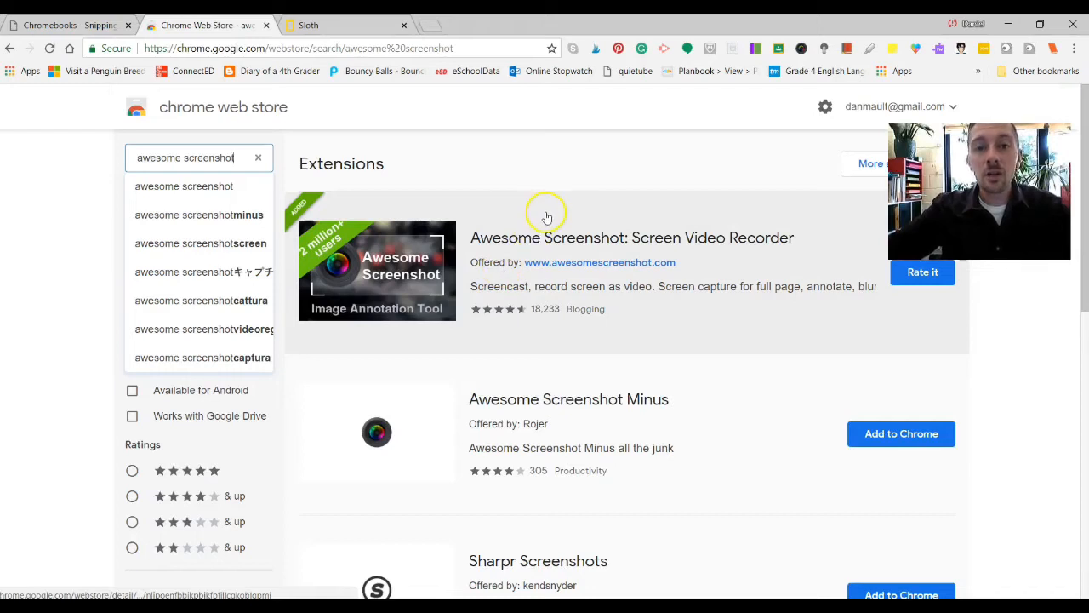
pyautogui.moveTo(547, 216)
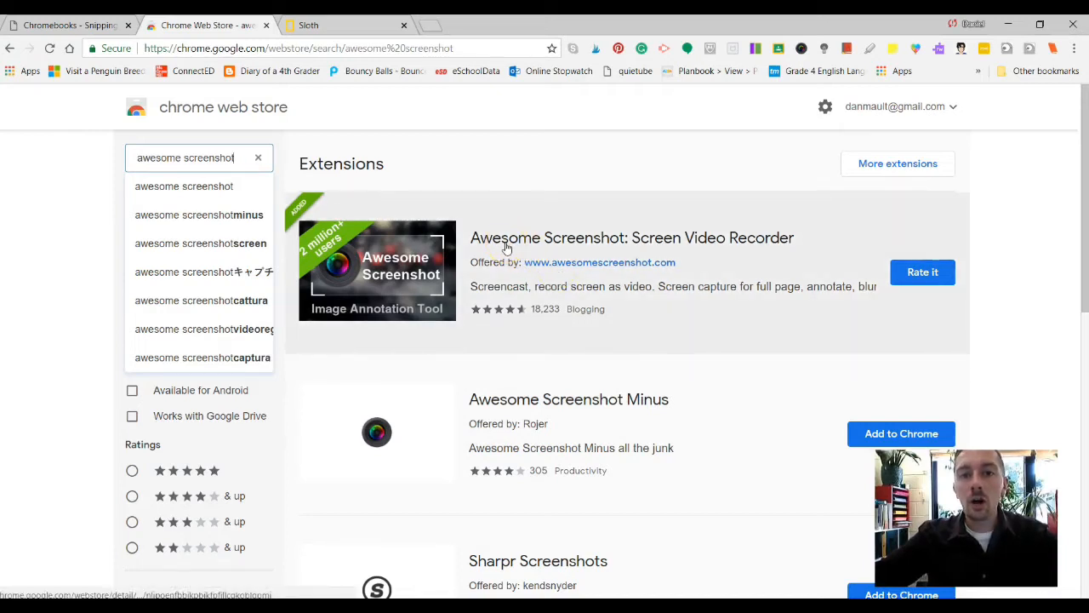
pyautogui.moveTo(372, 201)
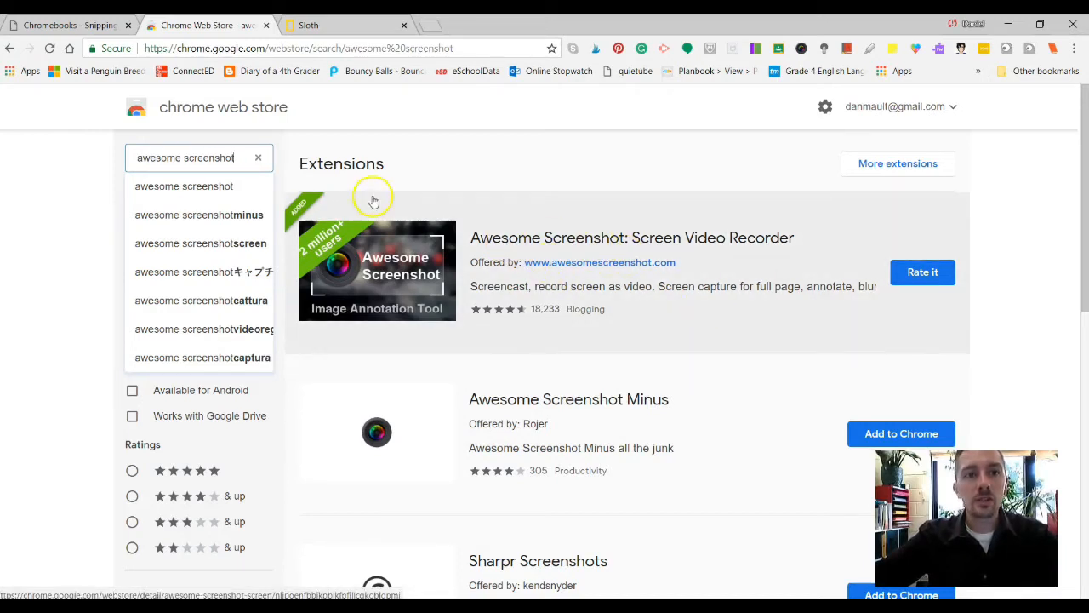
pyautogui.moveTo(281, 125)
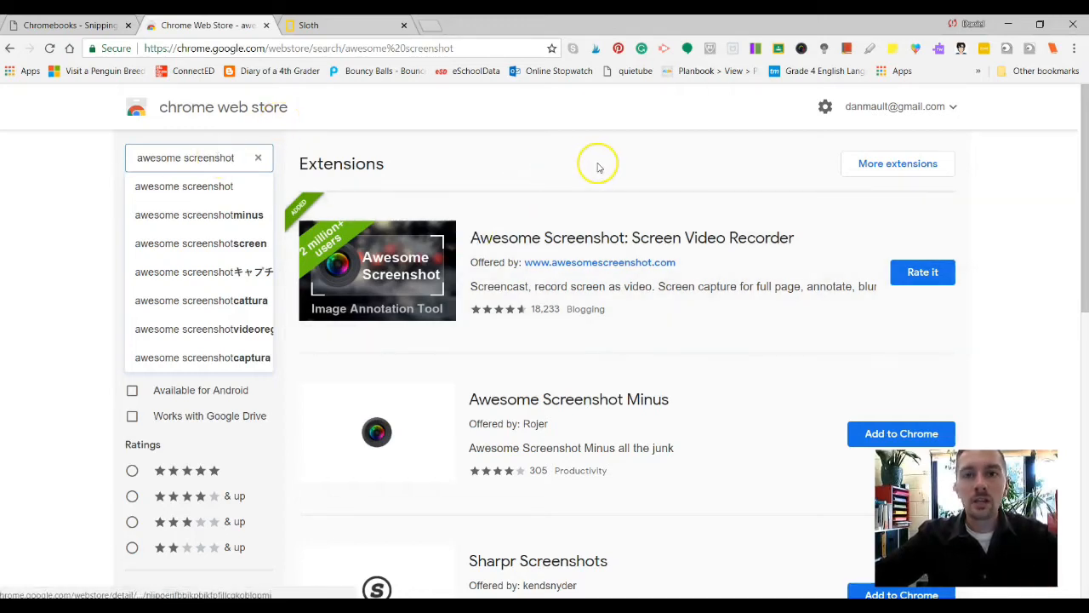
pyautogui.moveTo(803, 49)
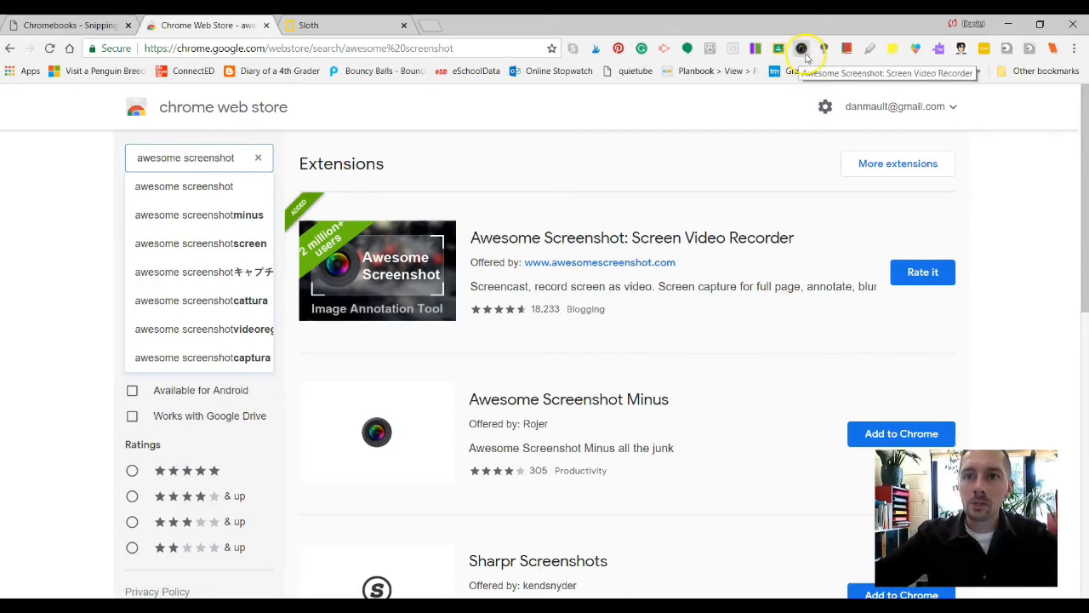
pyautogui.moveTo(801, 54)
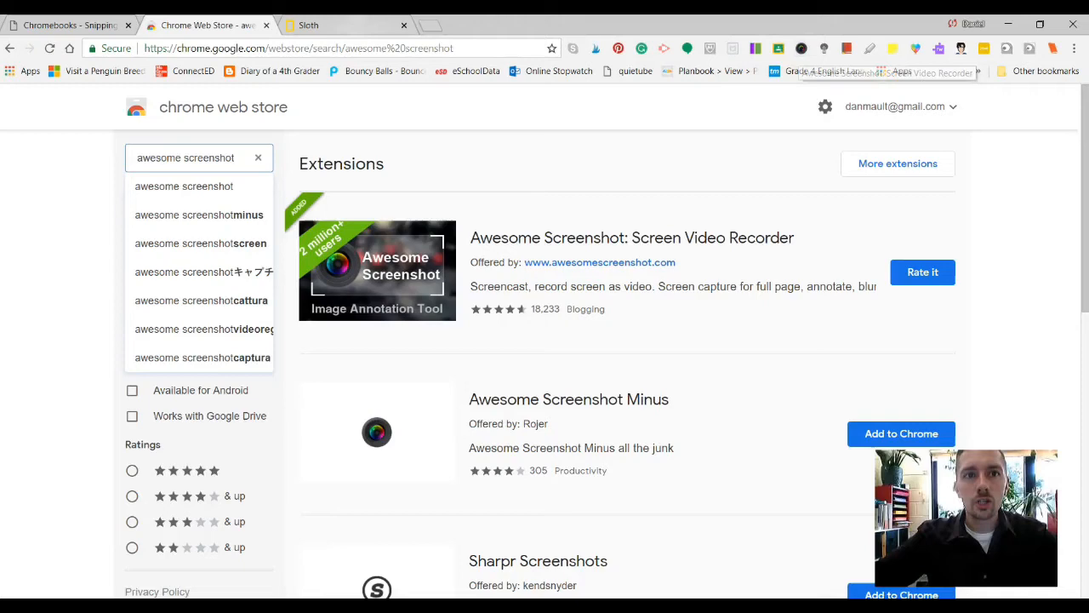
# Bring up the National Geographic Kids sloth page scrolled to its Overview paragraphs.
pyautogui.click(308, 25)
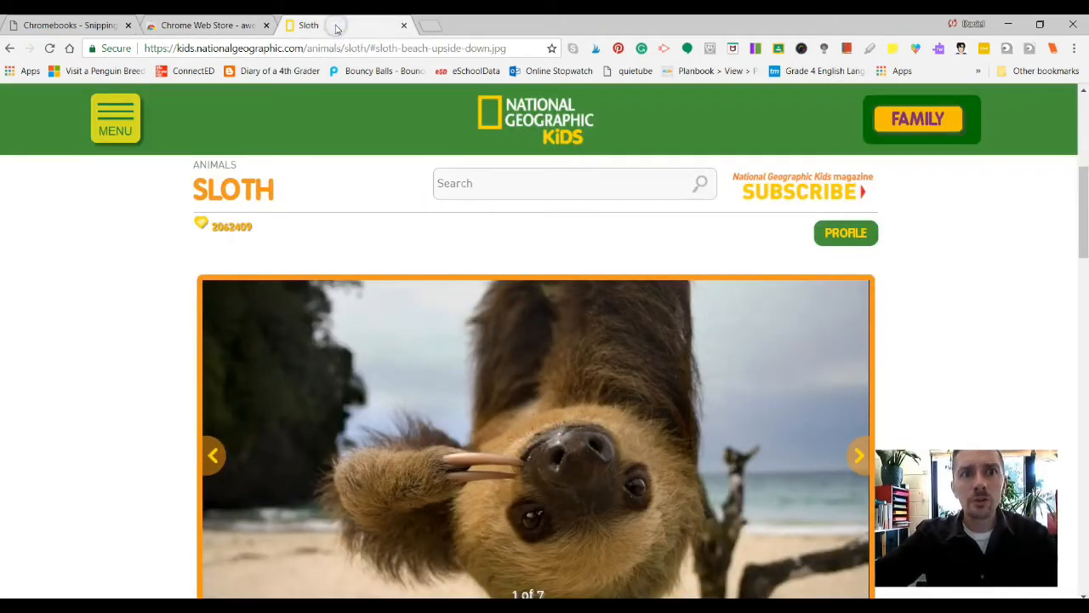
pyautogui.moveTo(71, 315)
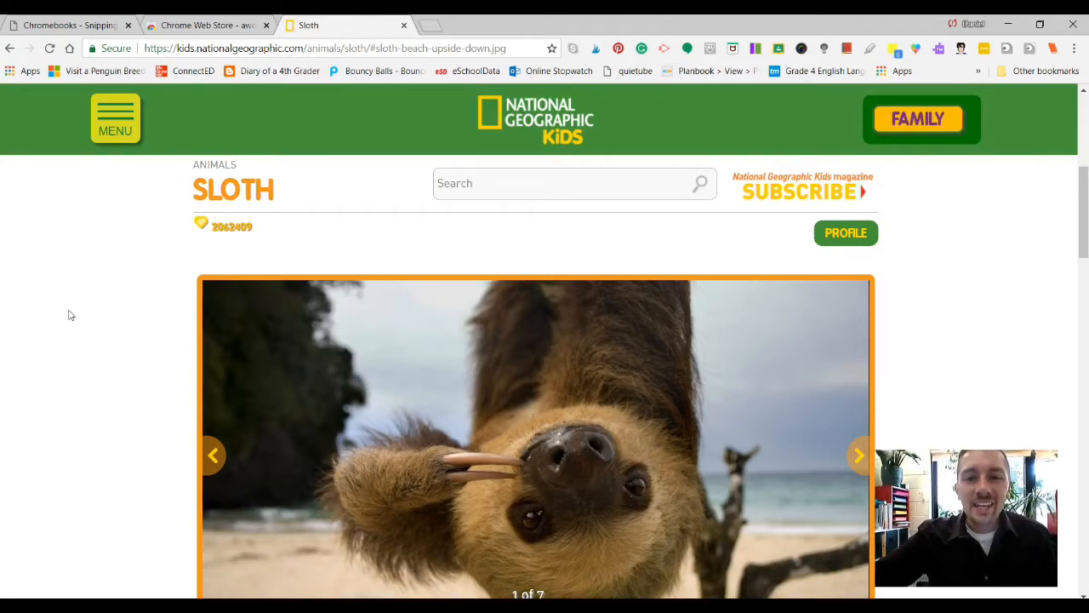
pyautogui.scroll(-3)
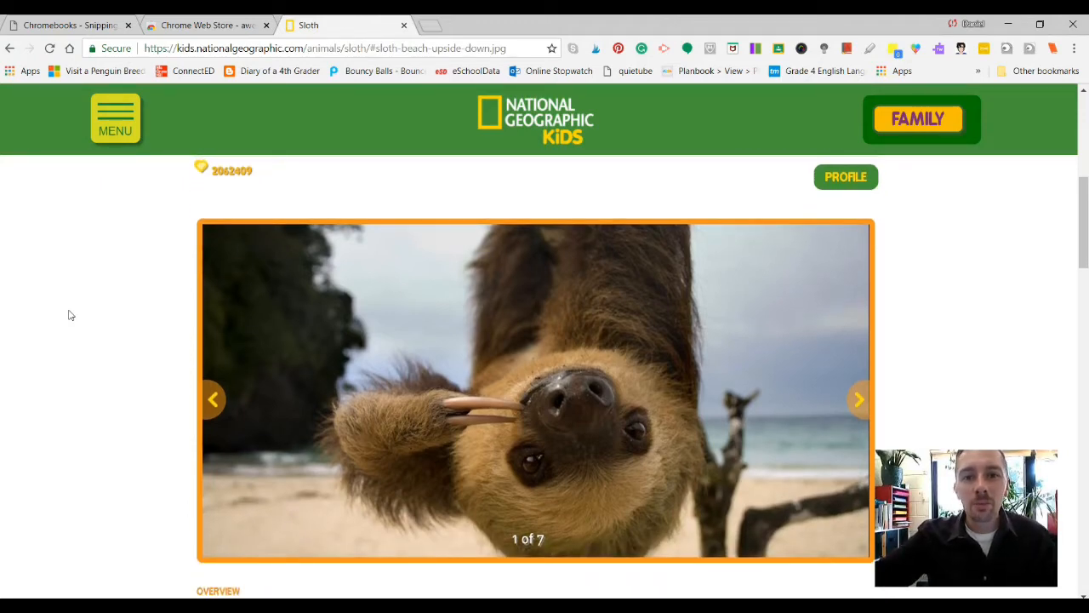
pyautogui.scroll(-3)
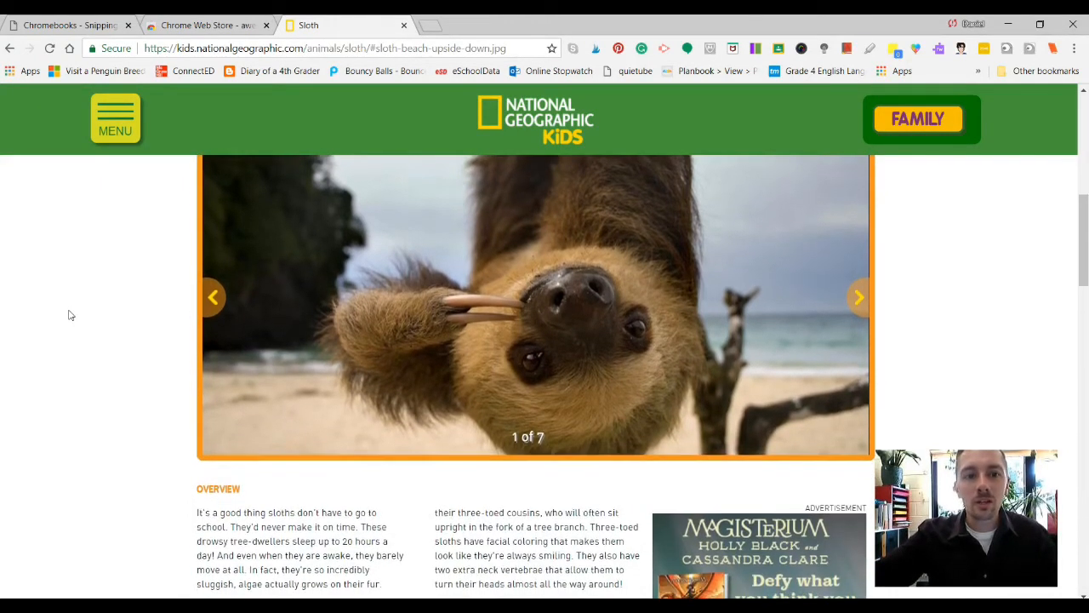
pyautogui.scroll(-3)
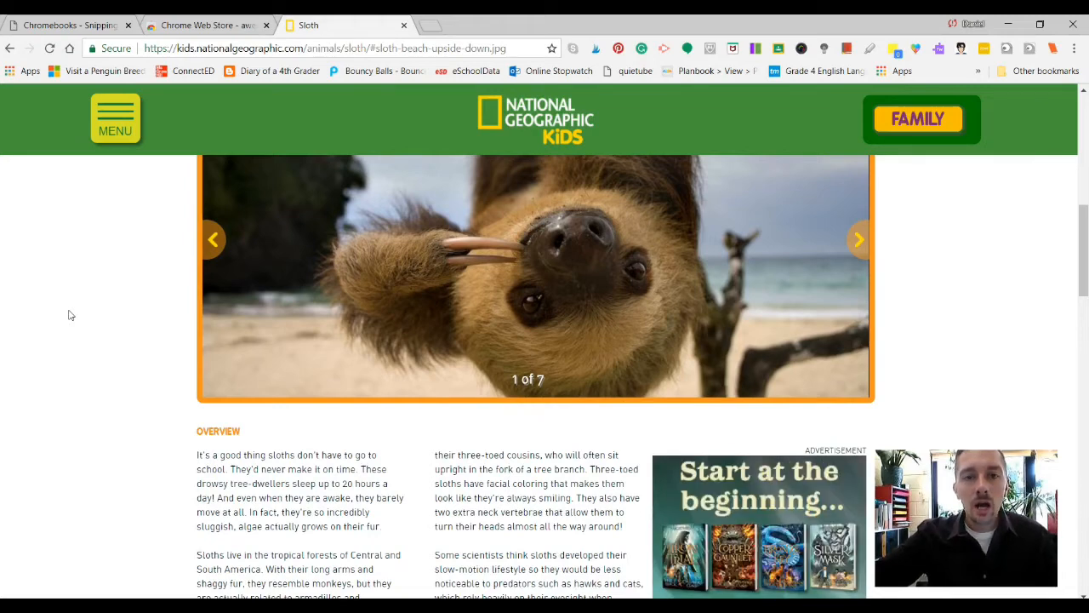
pyautogui.click(68, 24)
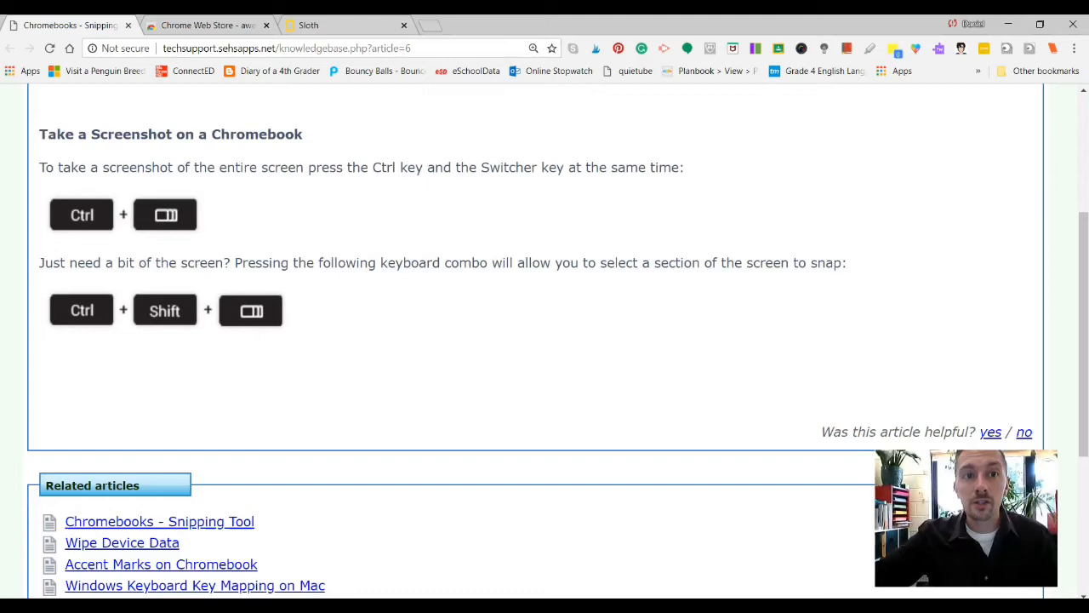
pyautogui.click(341, 24)
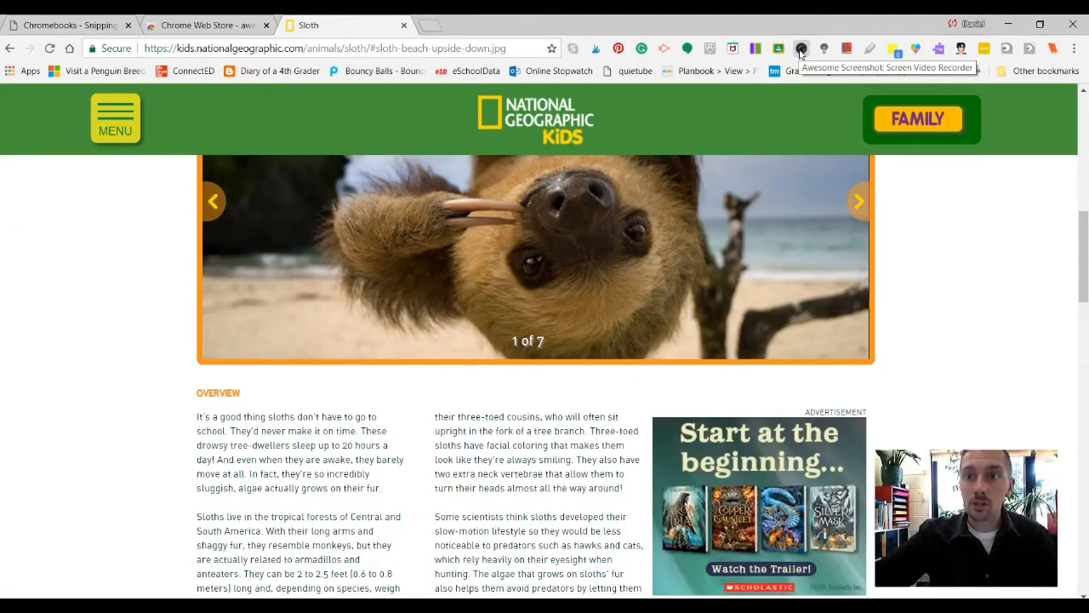
# Show the Awesome Screenshot extension's capture menu over the sloth page.
pyautogui.click(801, 49)
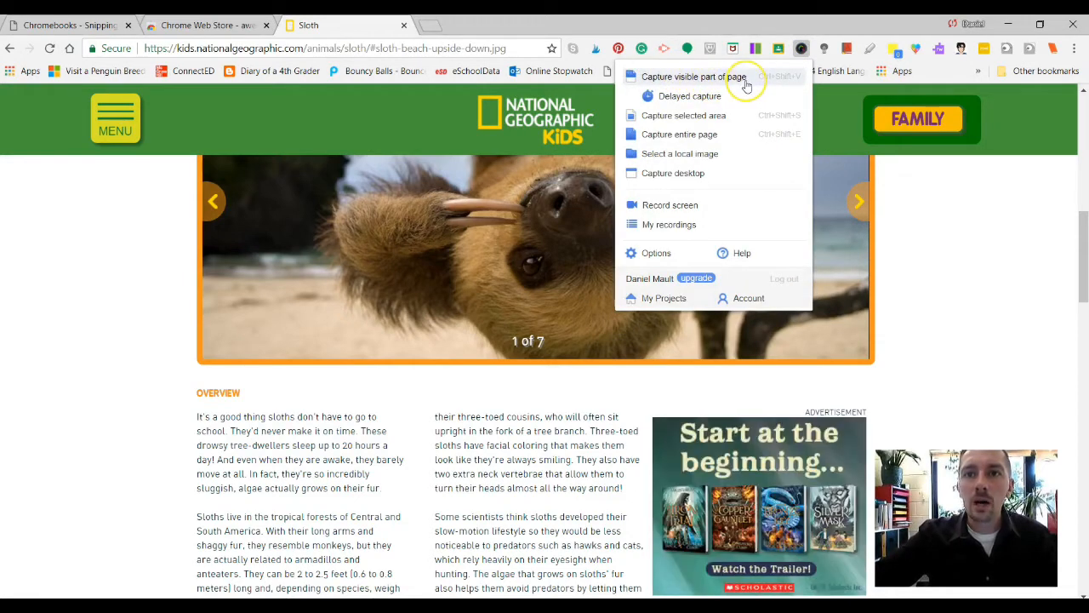
pyautogui.moveTo(714, 114)
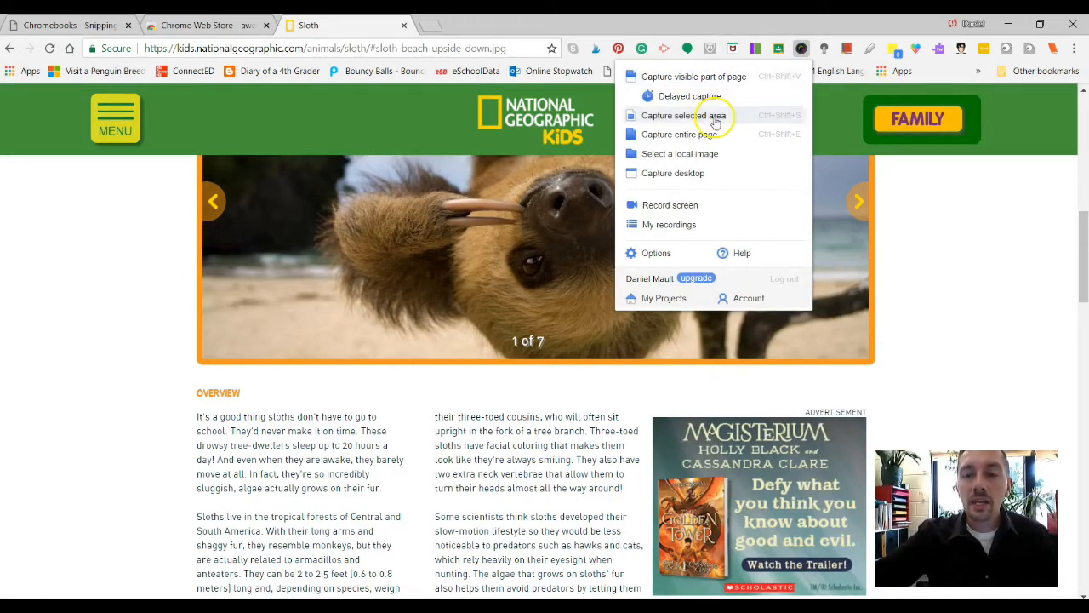
pyautogui.moveTo(702, 77)
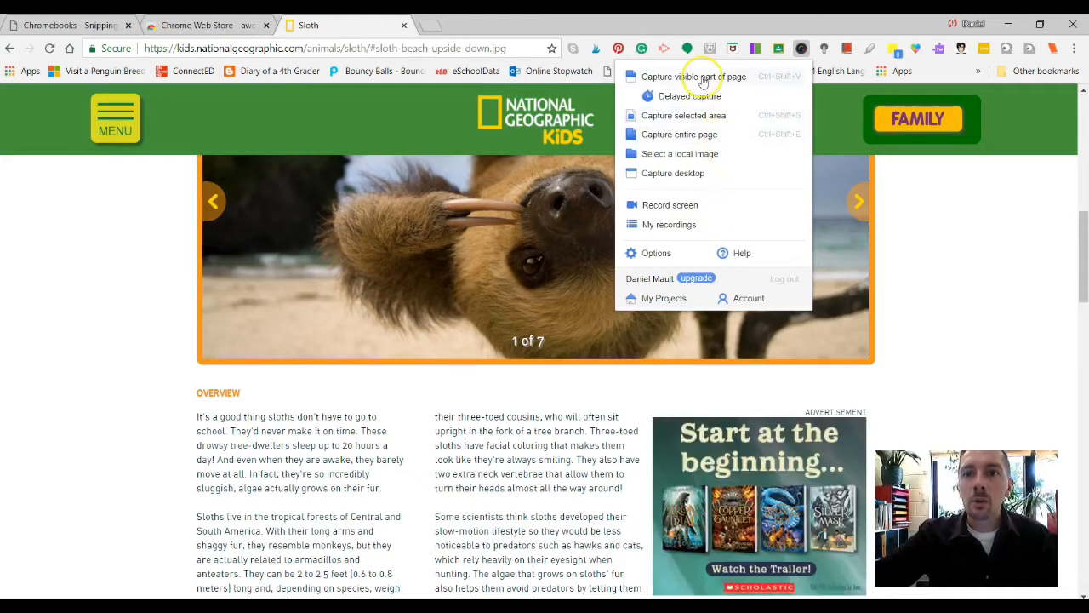
pyautogui.moveTo(722, 208)
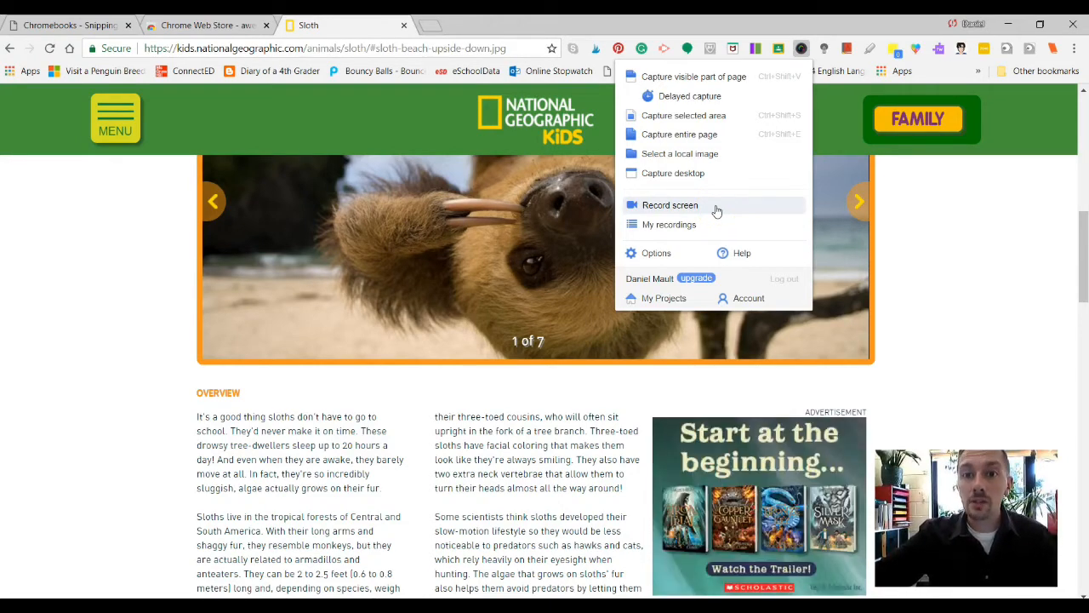
pyautogui.moveTo(689, 115)
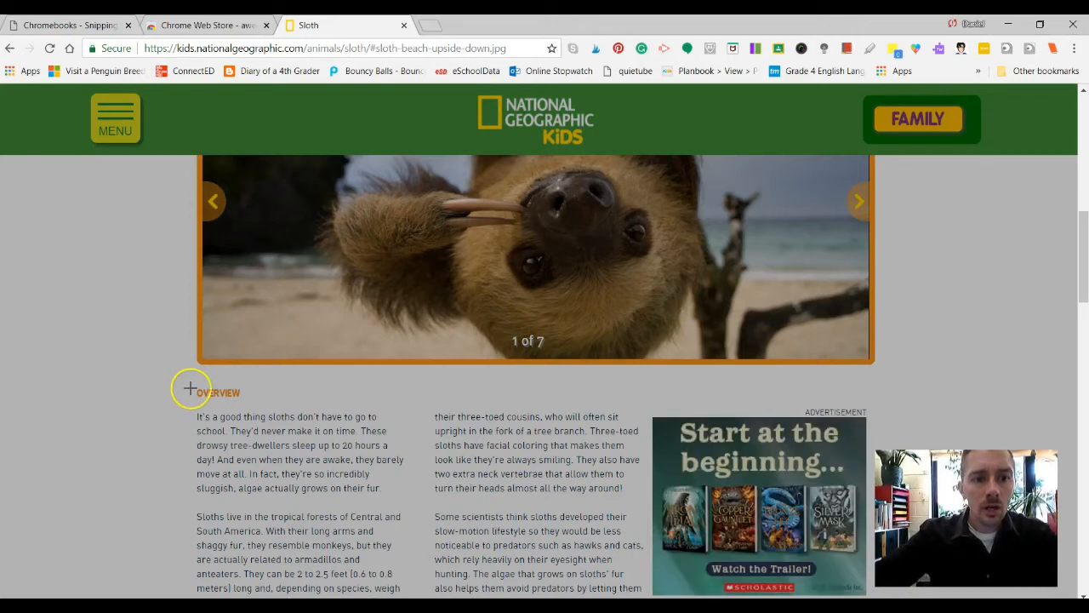
# Capture a selected area covering the first two sloth overview paragraphs.
pyautogui.scroll(-3)
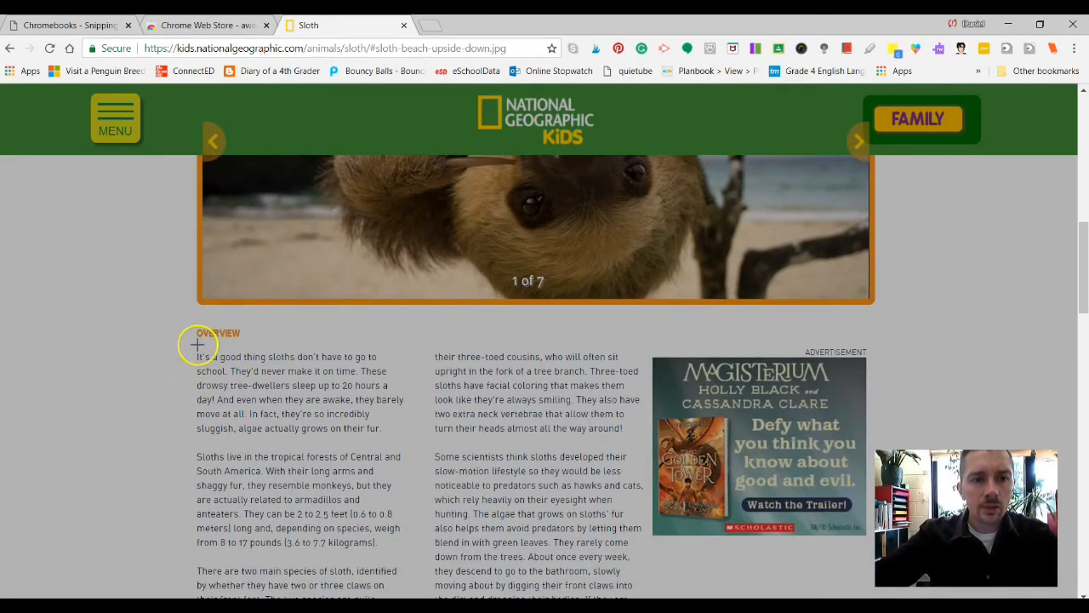
pyautogui.moveTo(197, 344); pyautogui.dragTo(409, 551)
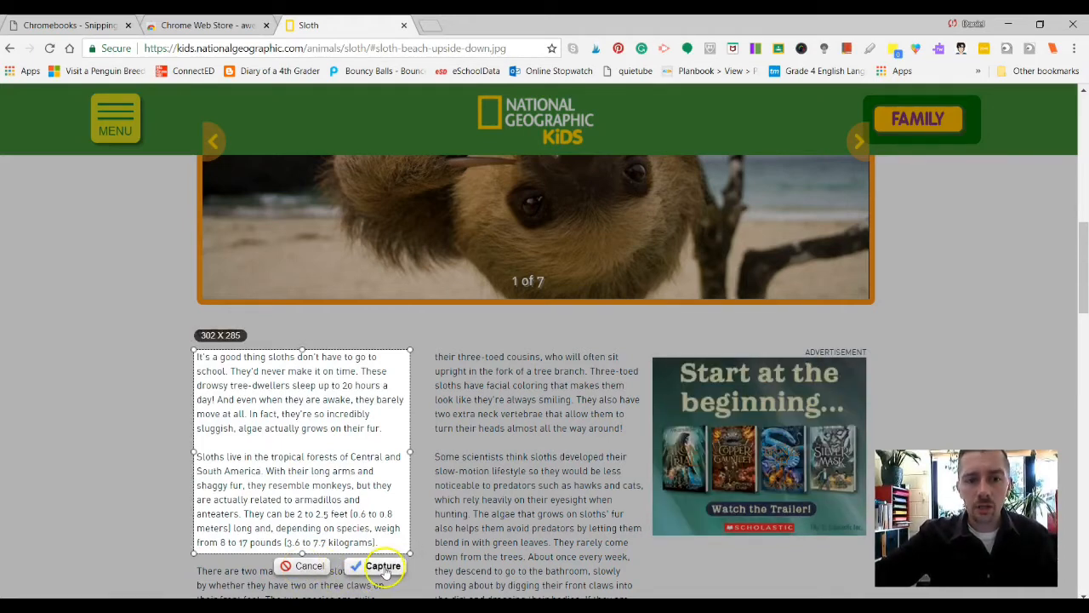
pyautogui.click(383, 565)
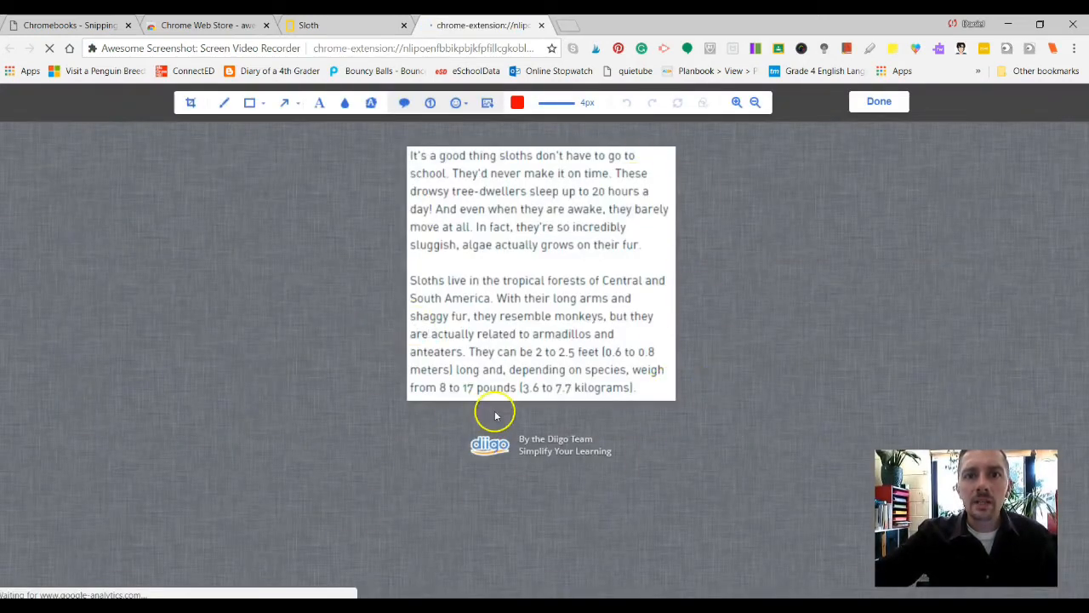
pyautogui.moveTo(709, 295)
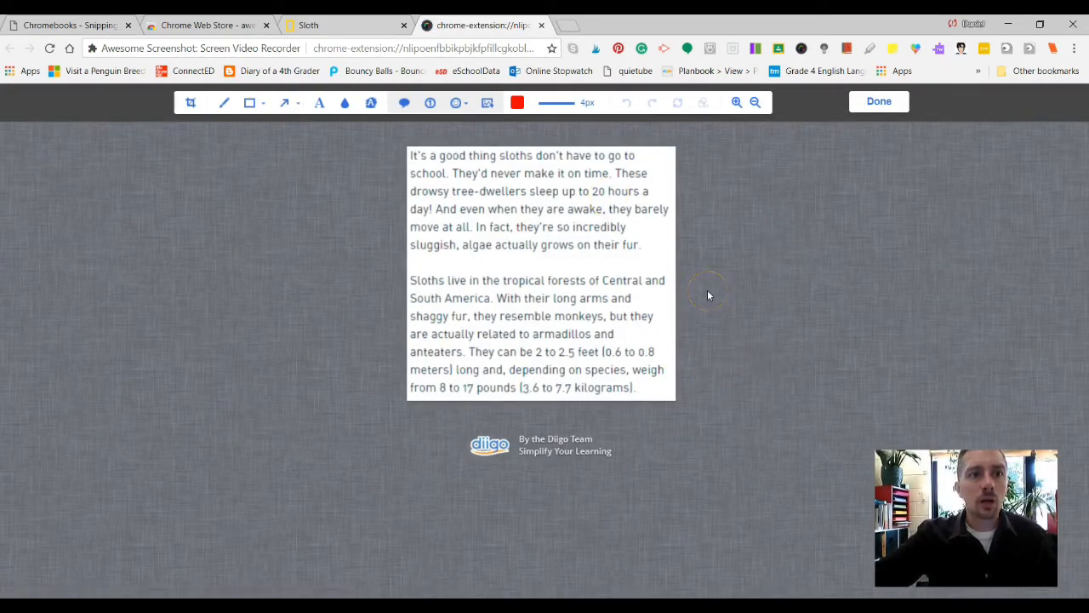
pyautogui.moveTo(707, 295)
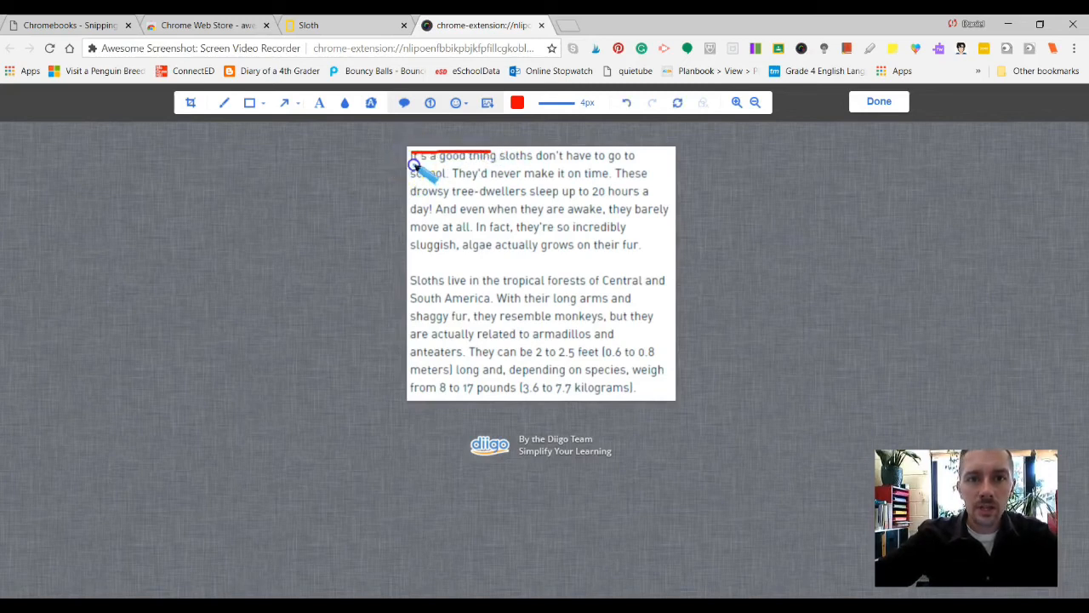
# Underline "It's a good thing" in red, then finish to reach the 'Sloth' save page.
pyautogui.moveTo(412, 166); pyautogui.dragTo(493, 159)
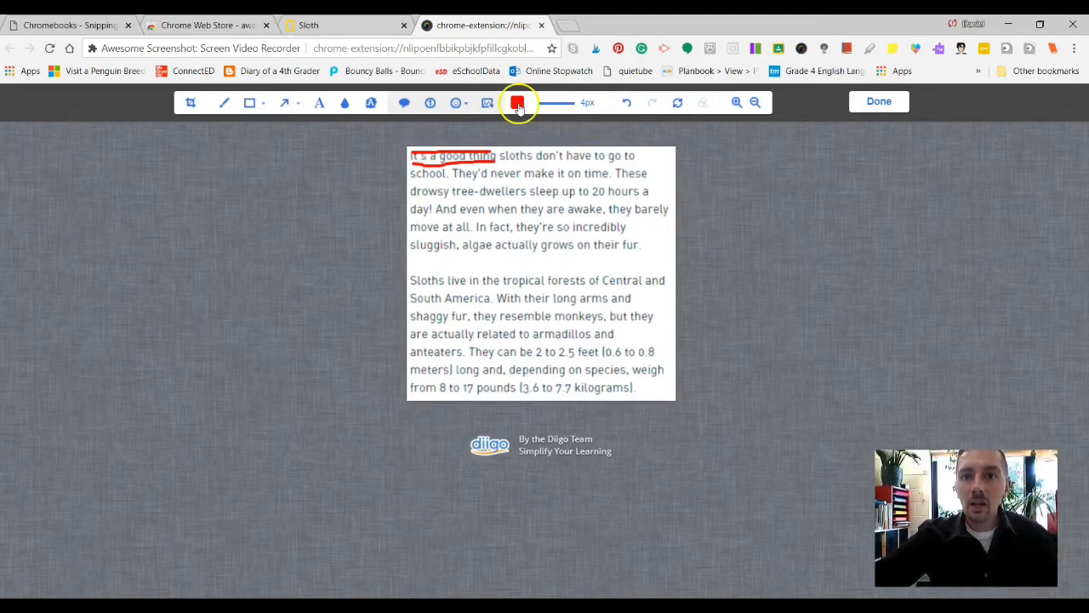
pyautogui.moveTo(346, 132)
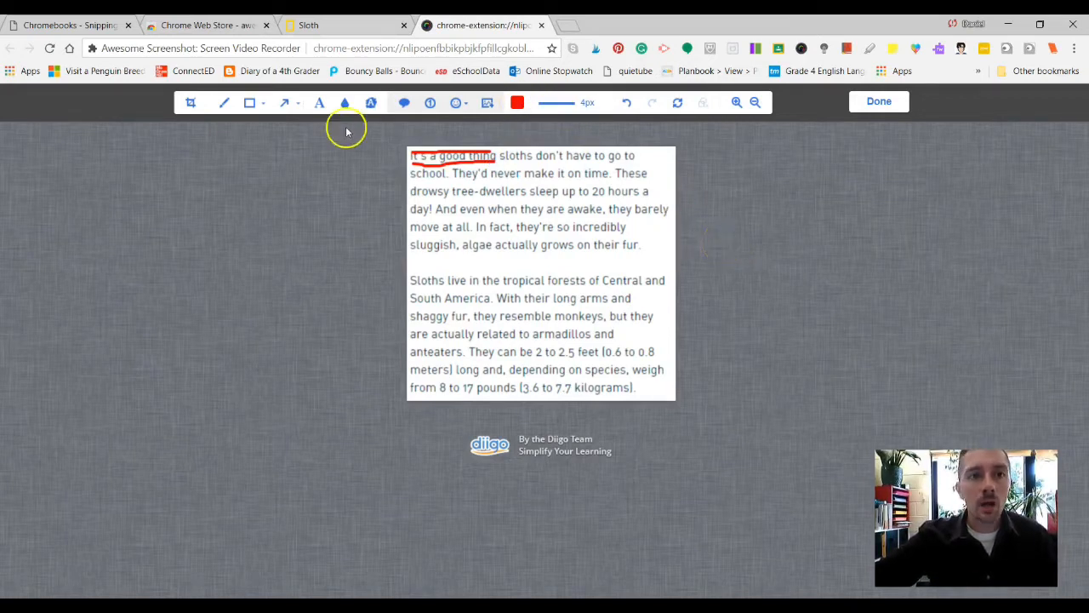
pyautogui.moveTo(191, 102)
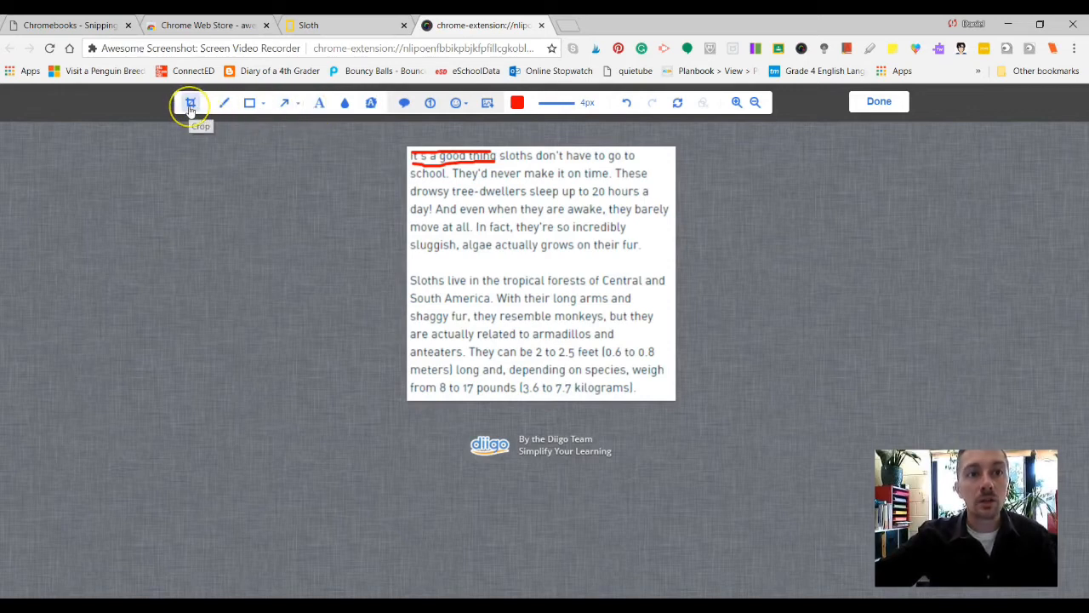
pyautogui.moveTo(404, 102)
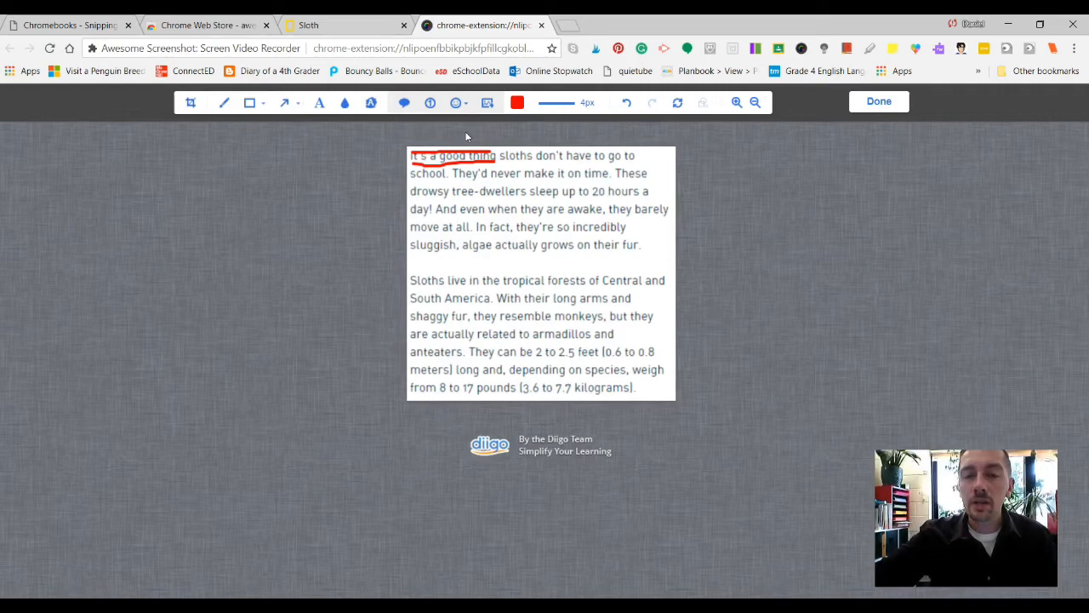
pyautogui.click(878, 101)
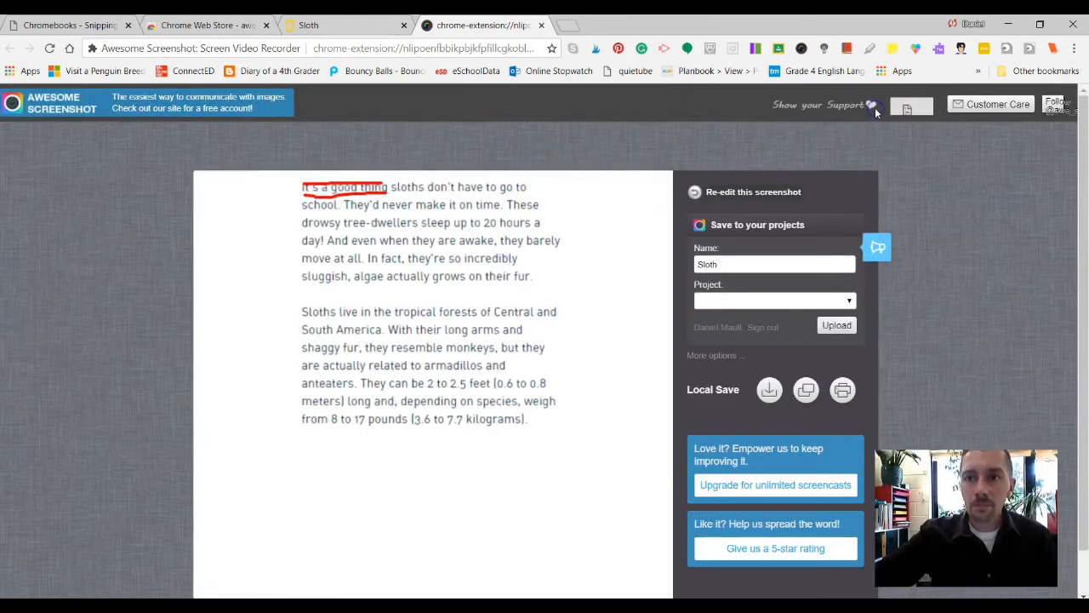
pyautogui.click(775, 299)
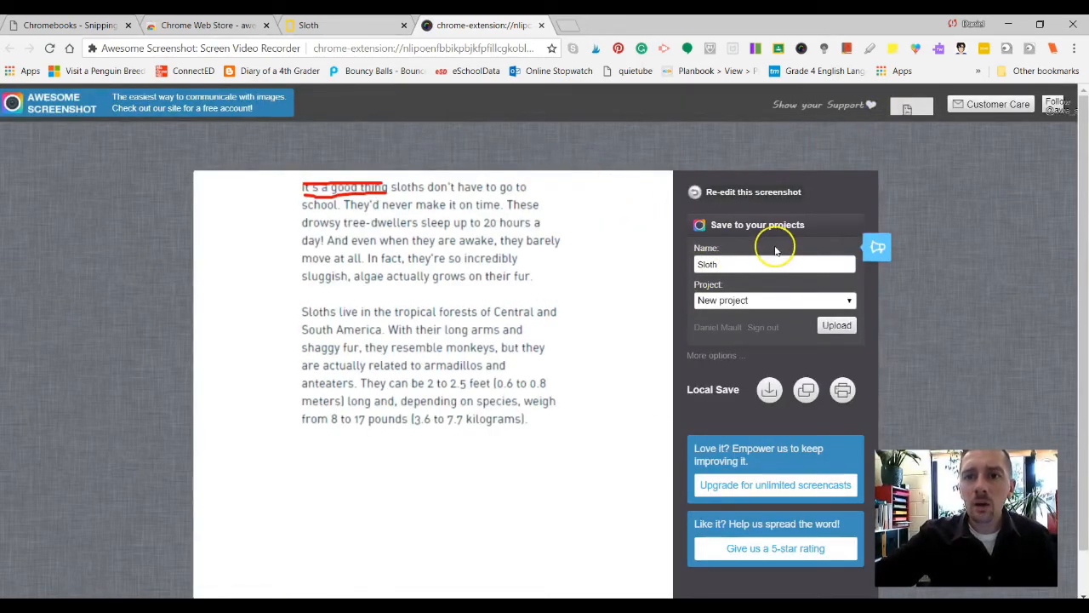
pyautogui.moveTo(791, 298)
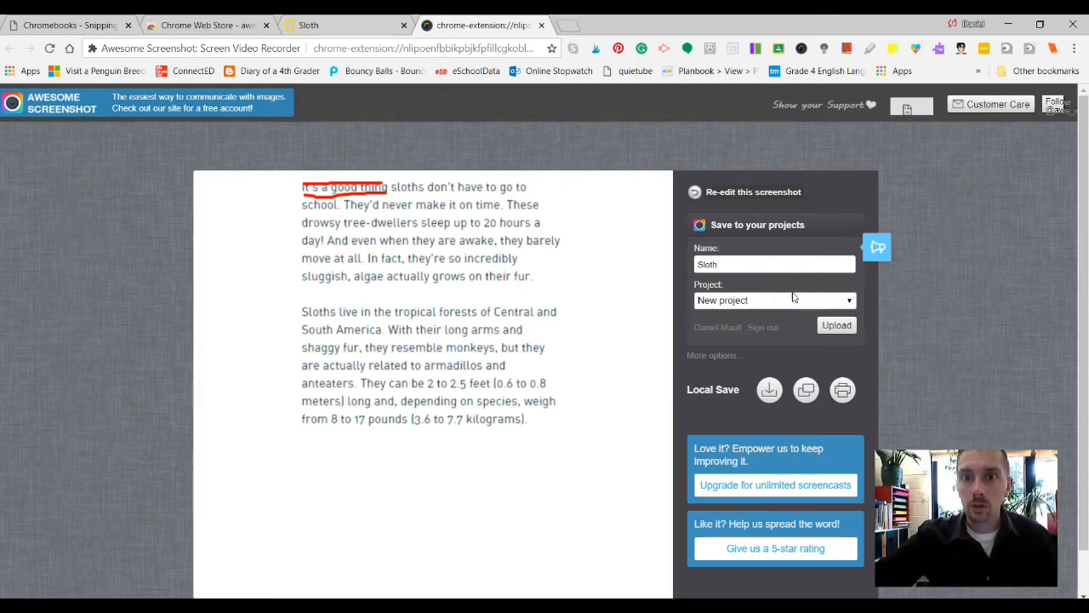
pyautogui.moveTo(777, 236)
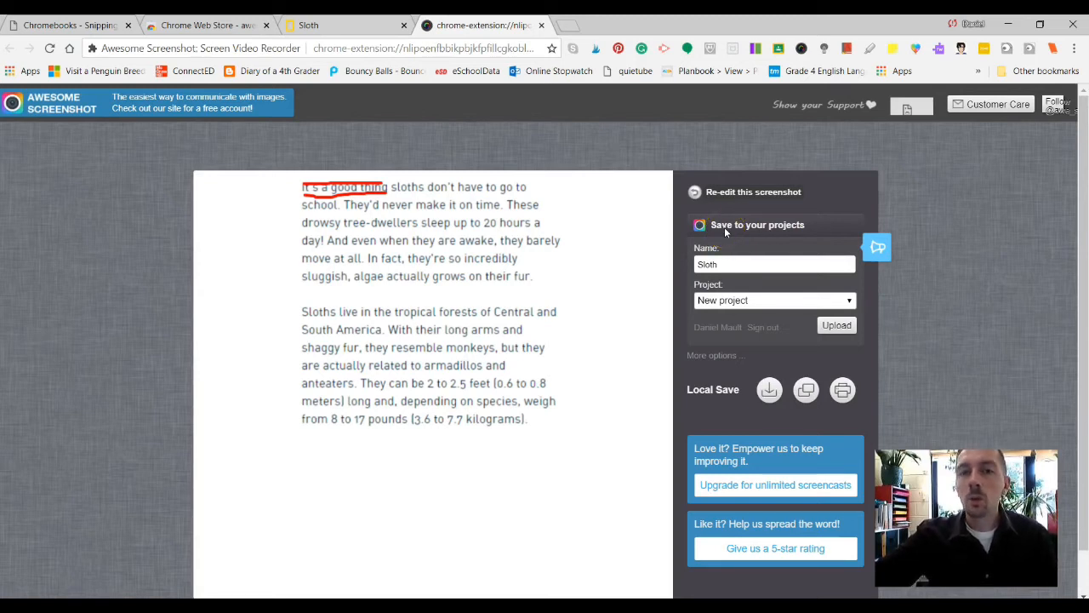
pyautogui.moveTo(221, 272)
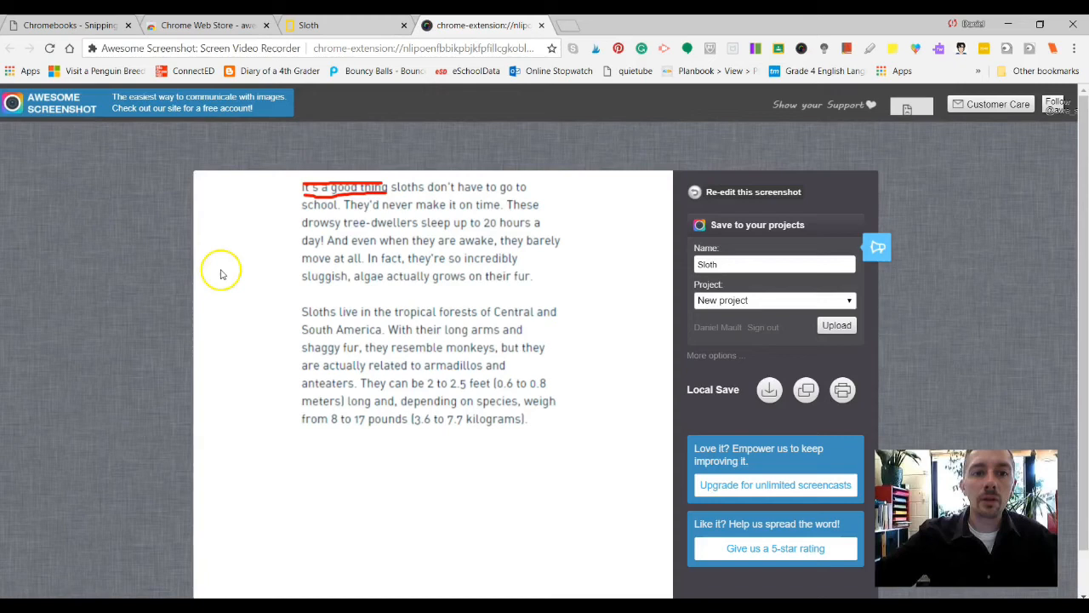
pyautogui.moveTo(560, 375)
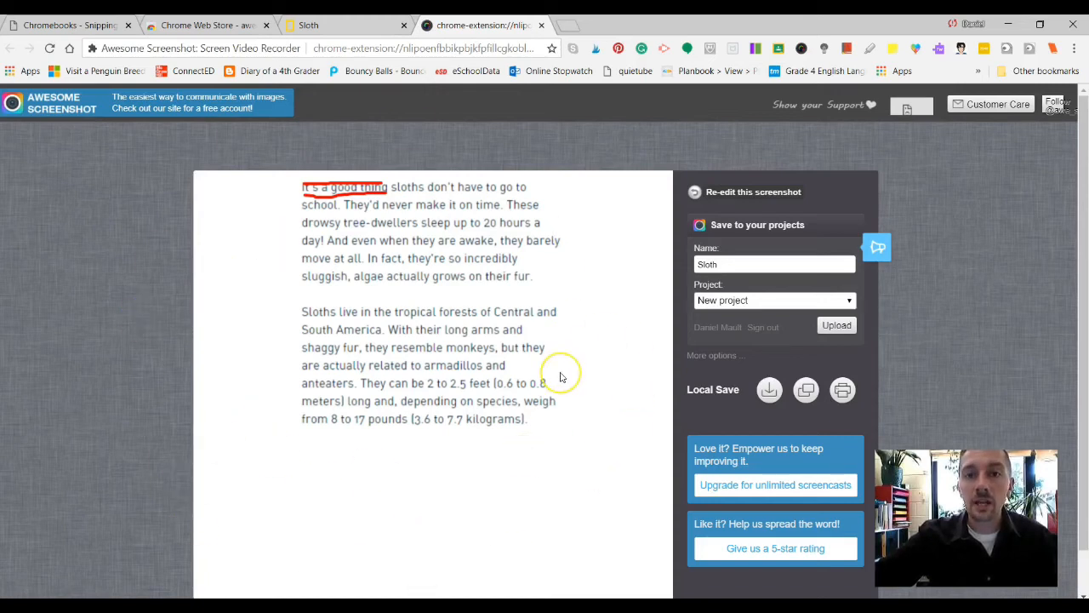
pyautogui.moveTo(834, 345)
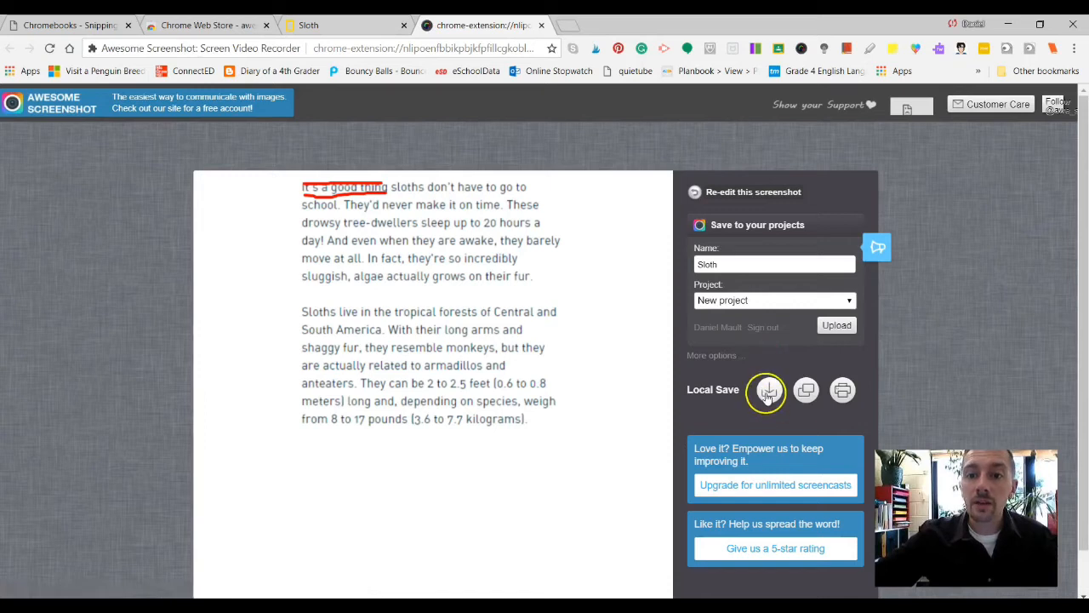
pyautogui.moveTo(769, 390)
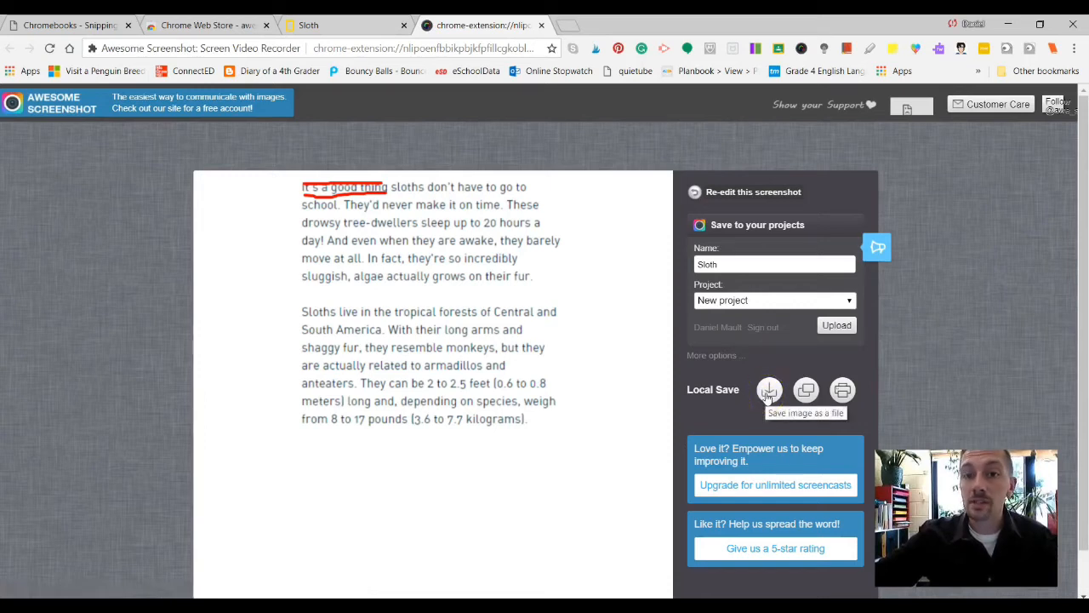
pyautogui.moveTo(806, 390)
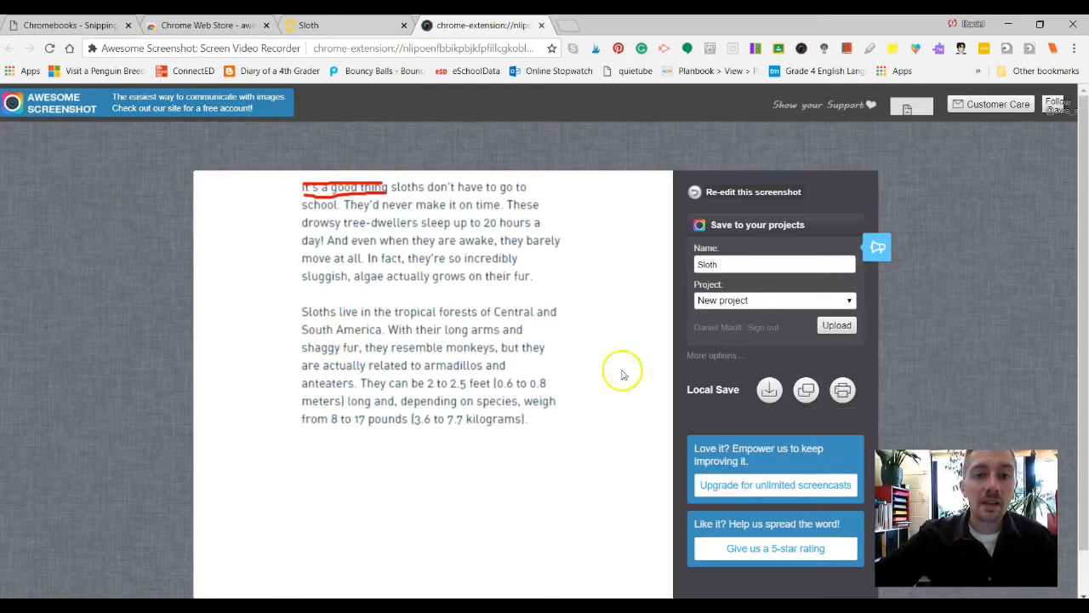
pyautogui.moveTo(561, 403)
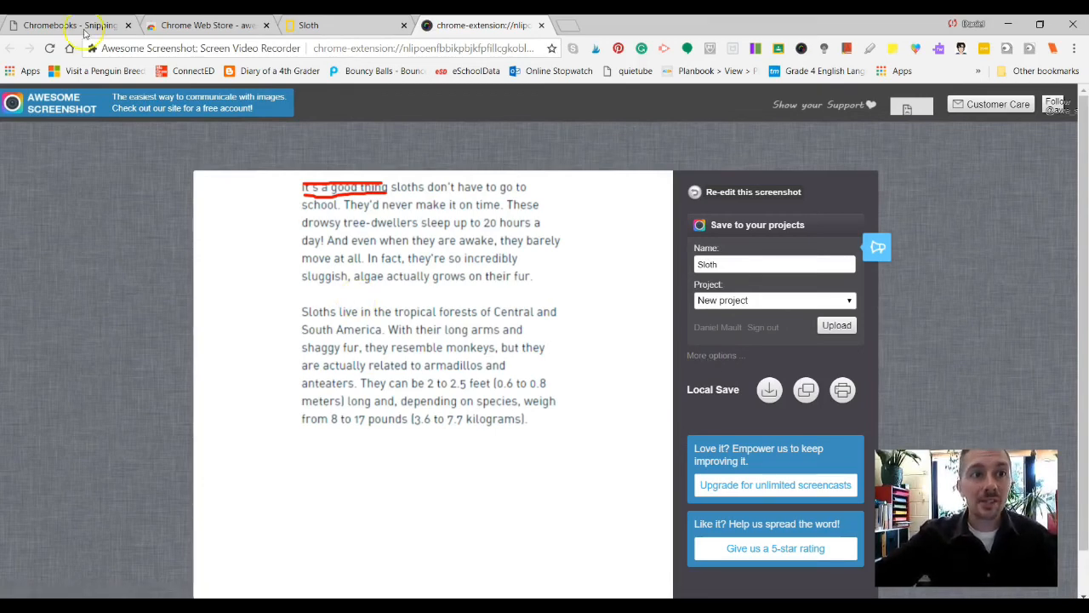
pyautogui.click(68, 25)
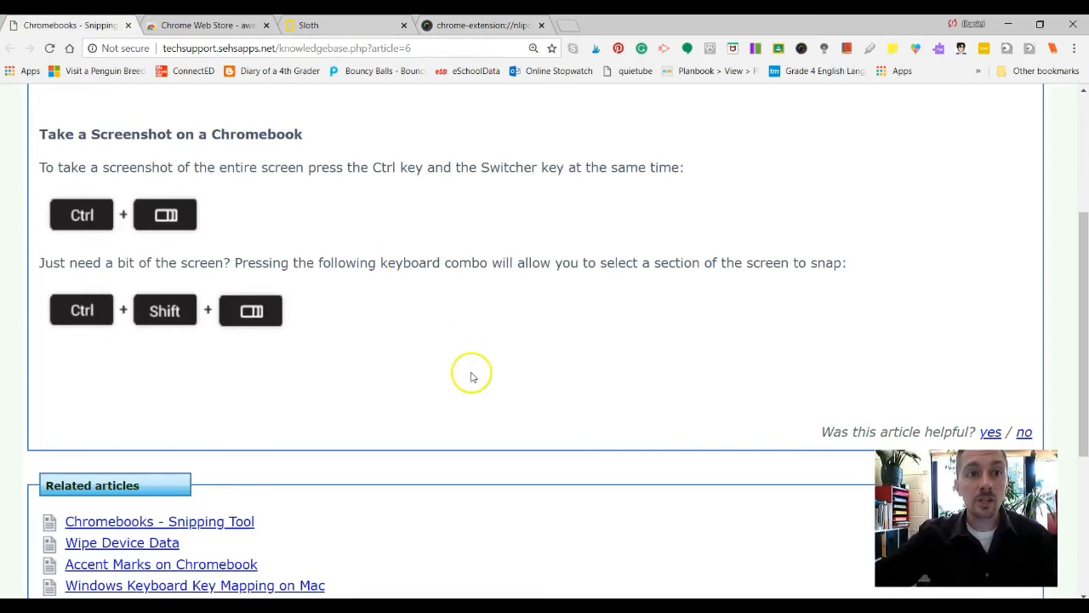
pyautogui.click(481, 25)
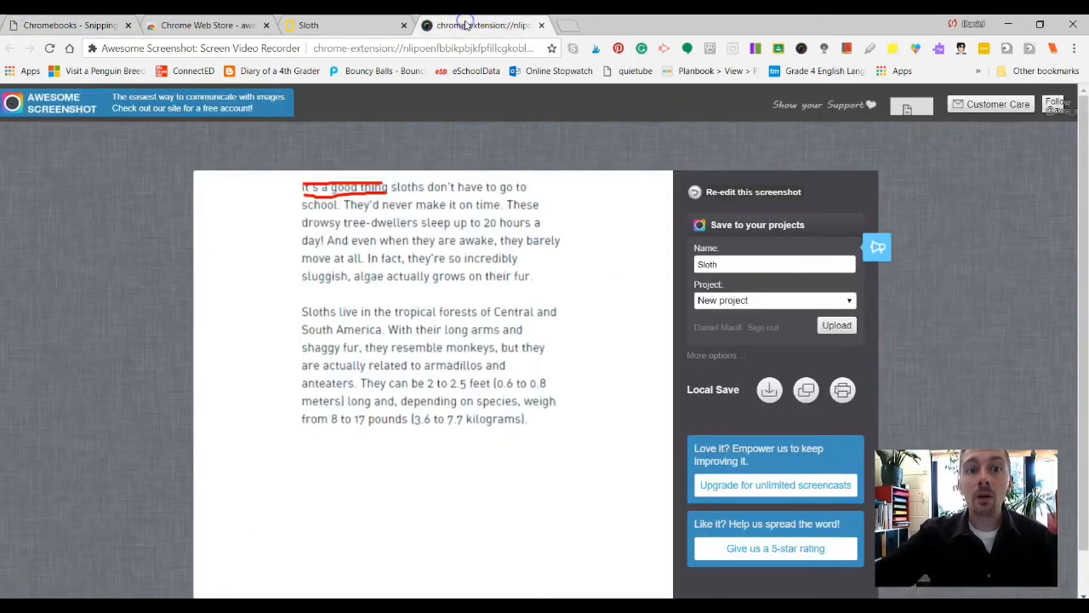